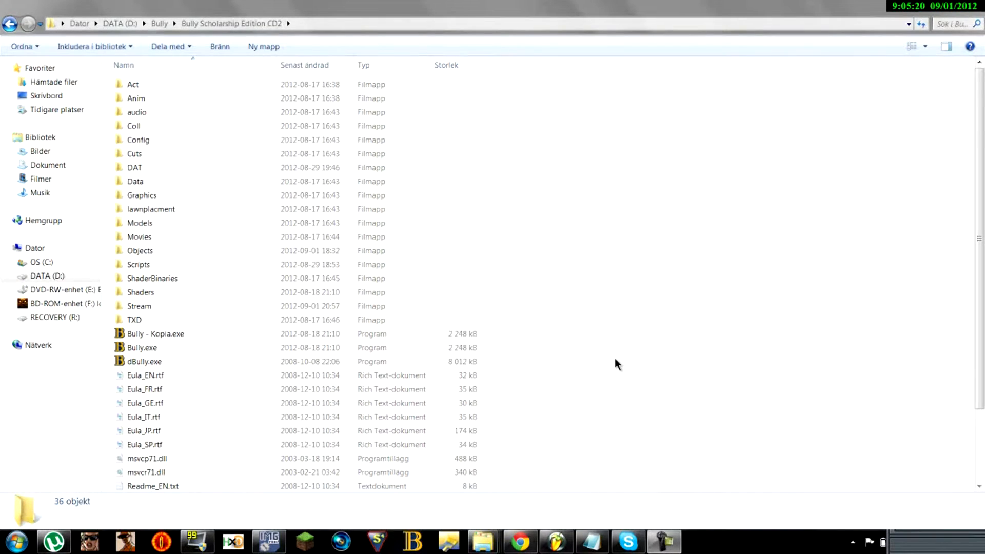
{"action": "mouse_move", "coordinate": [630, 352]}
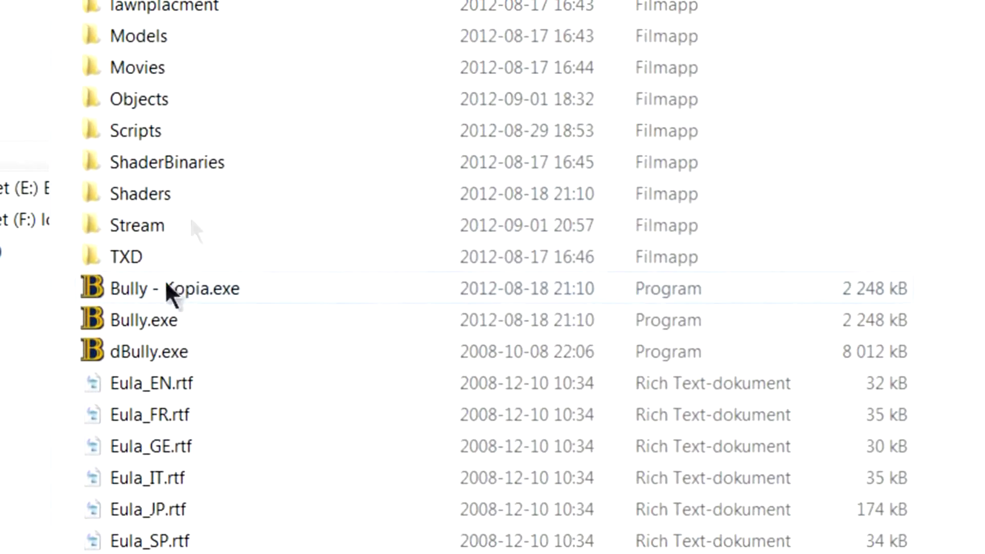
Step: Open the Bully Stream folder and select the World.img archive
{"action": "double_click", "coordinate": [137, 224]}
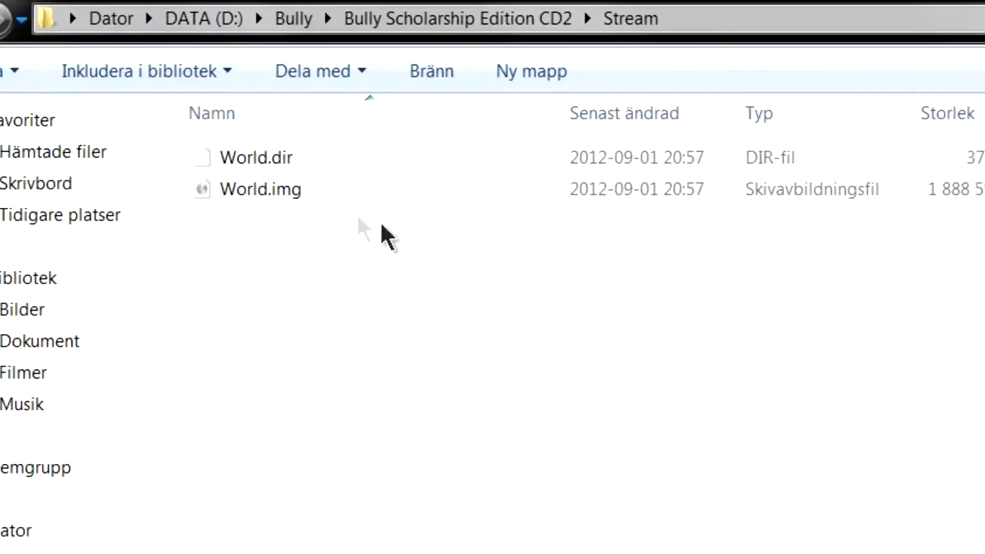
{"action": "left_click", "coordinate": [260, 189]}
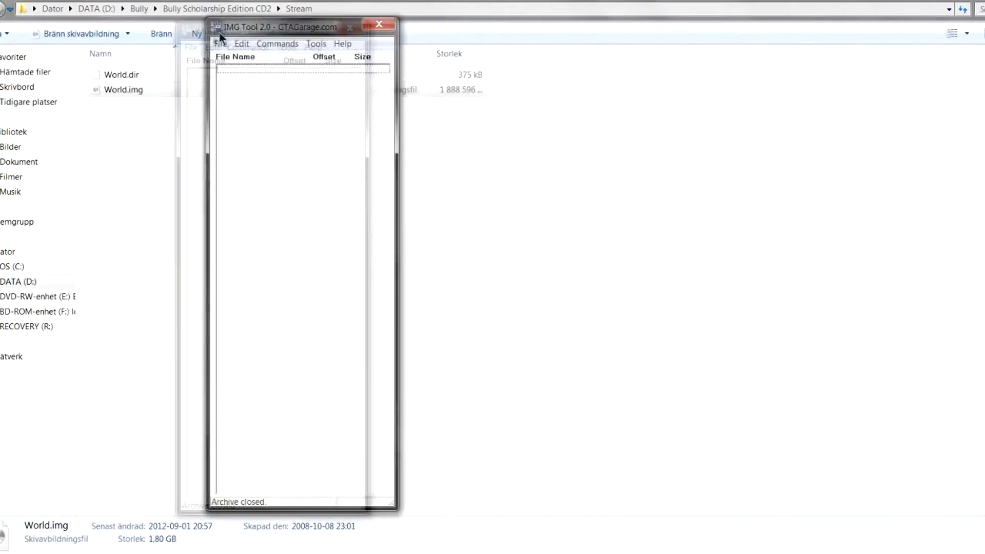
Step: Load the World.img archive into IMG Tool, listing its 11980 files
{"action": "left_click_drag", "start_coordinate": [302, 26], "coordinate": [314, 42]}
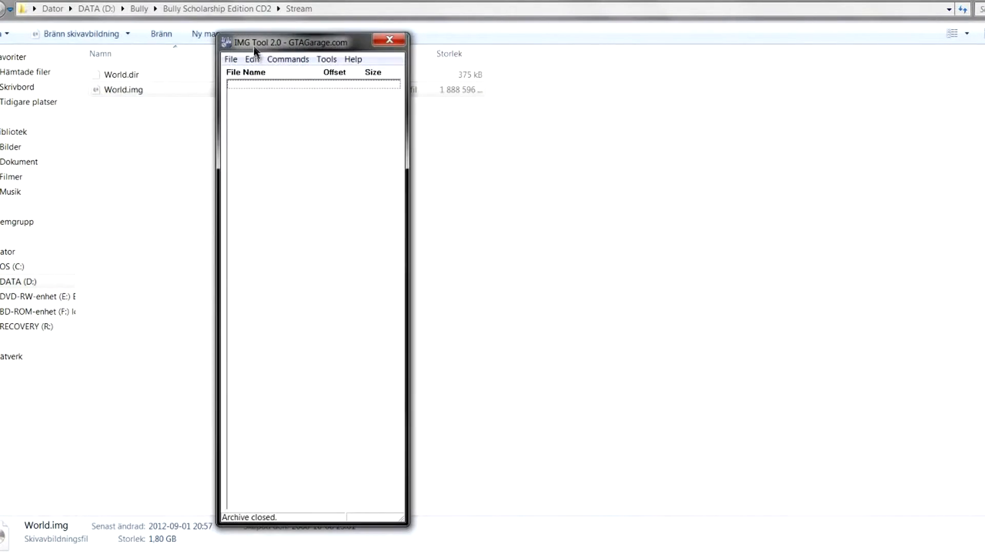
{"action": "left_click", "coordinate": [231, 59]}
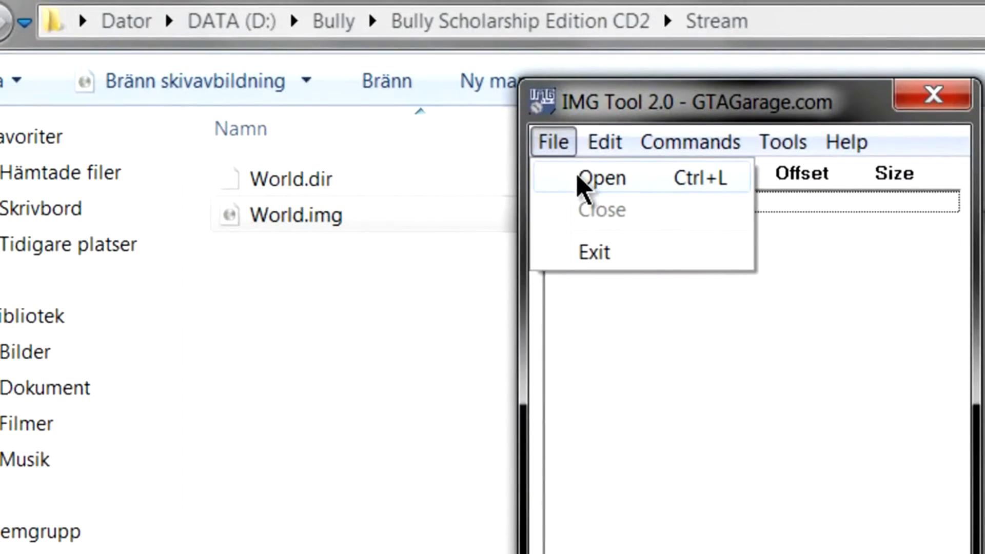
{"action": "left_click", "coordinate": [601, 177]}
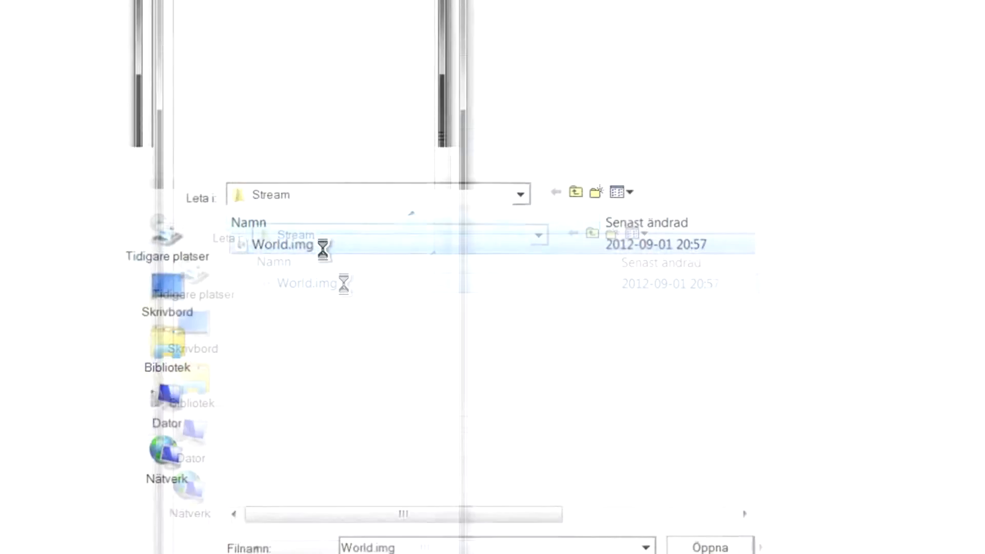
{"action": "left_click", "coordinate": [709, 547]}
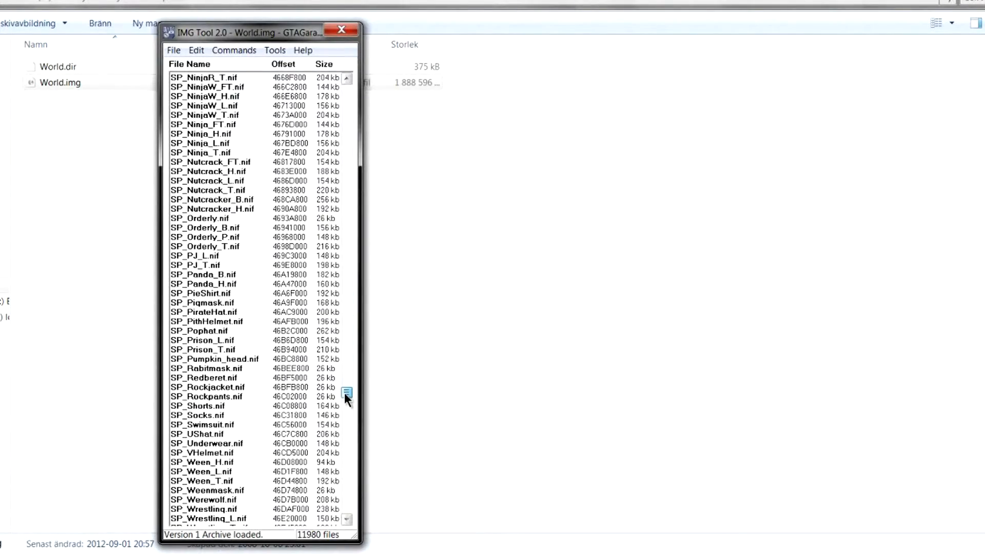
{"action": "mouse_move", "coordinate": [314, 320]}
{"action": "type", "text": "P_SSleeves"}
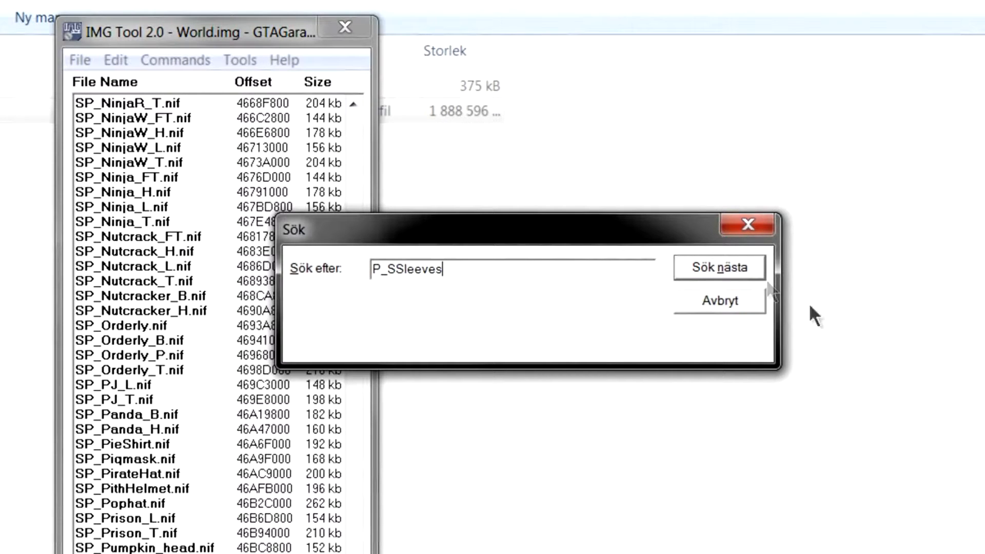
Step: Search for P_SSleeves and move through the CS_P_SSleeves and P_SSleeves .nft entries
{"action": "left_click", "coordinate": [718, 267]}
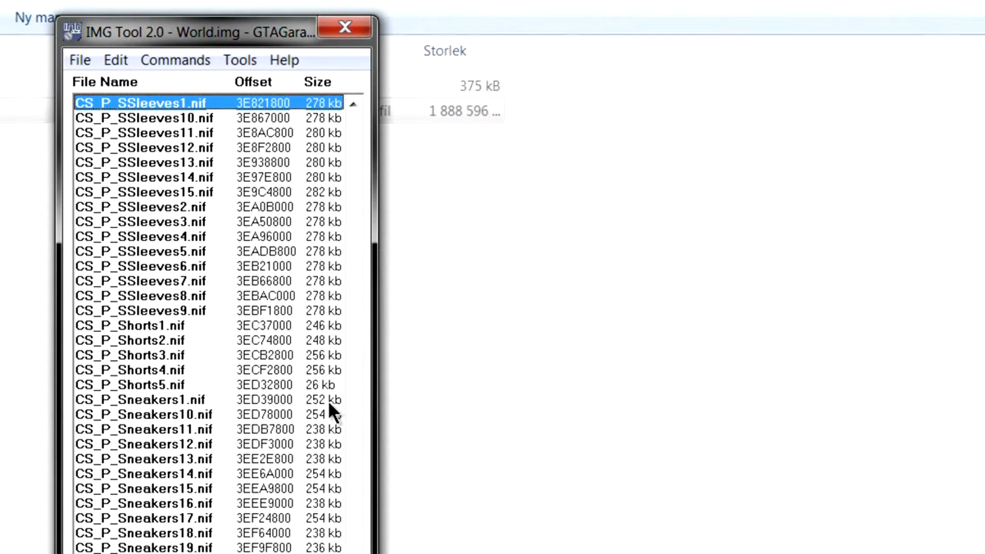
{"action": "left_click", "coordinate": [145, 177]}
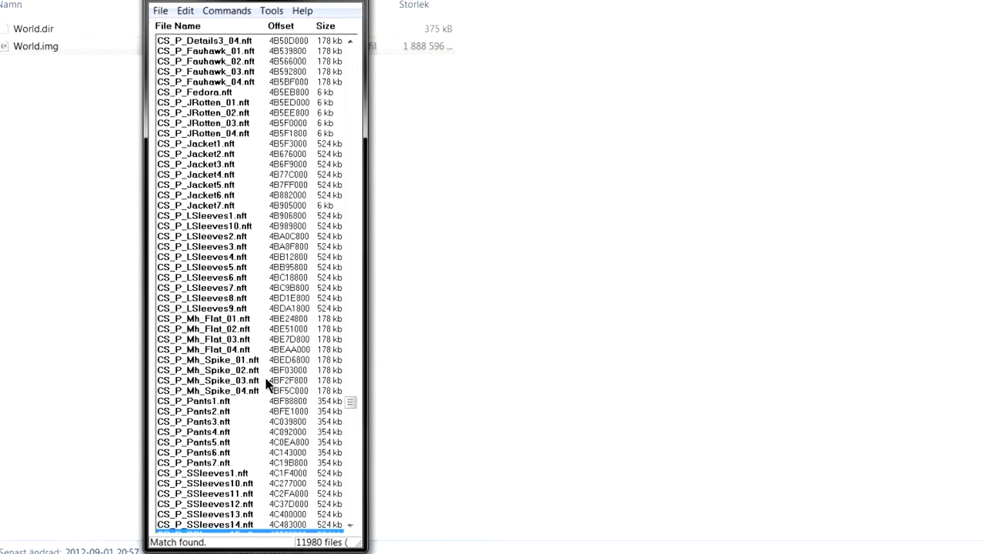
{"action": "left_click", "coordinate": [350, 527]}
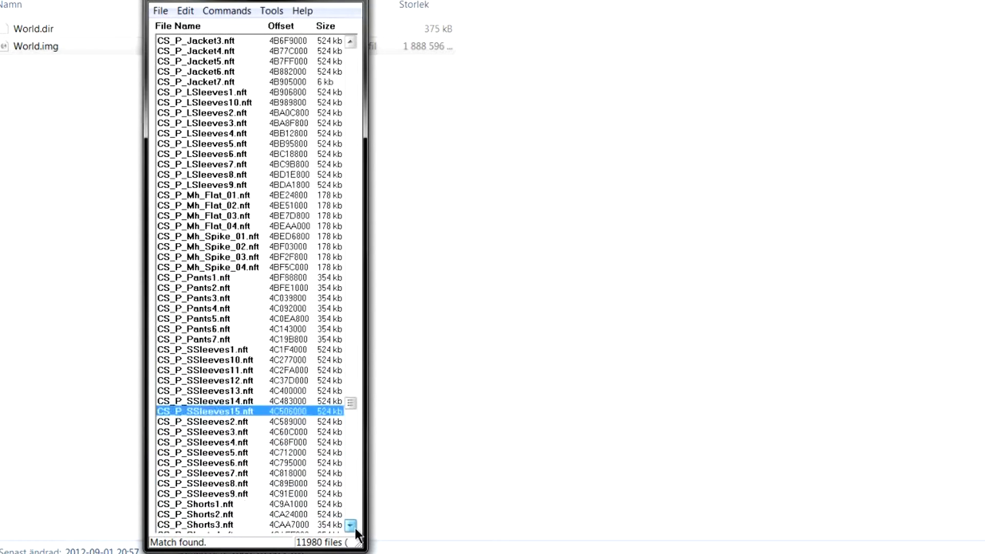
{"action": "left_click", "coordinate": [351, 525]}
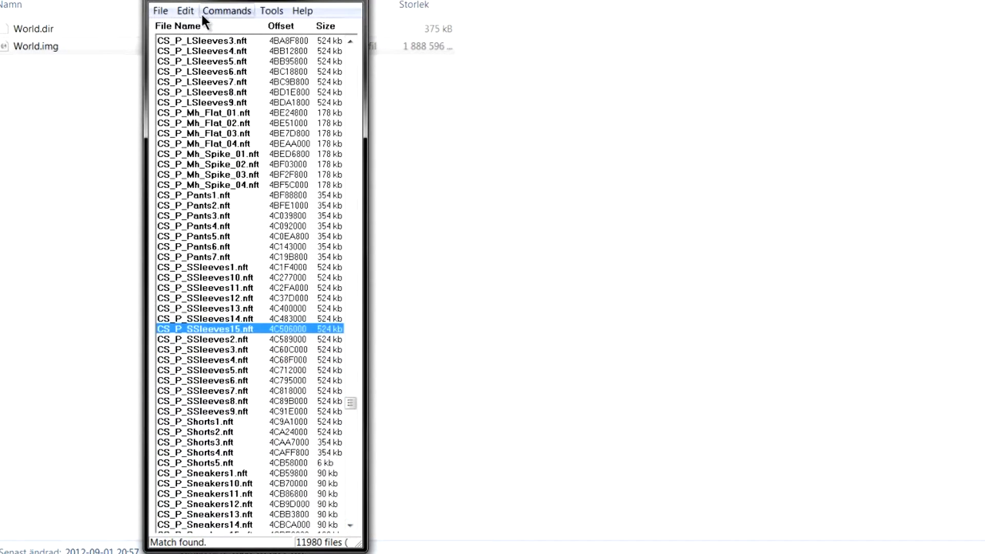
{"action": "mouse_move", "coordinate": [219, 183]}
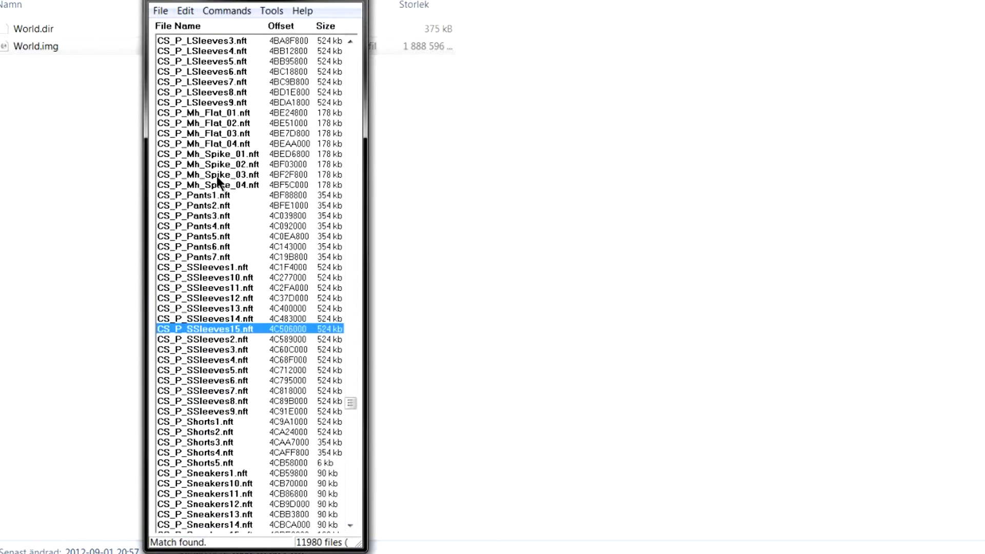
{"action": "left_click", "coordinate": [202, 339]}
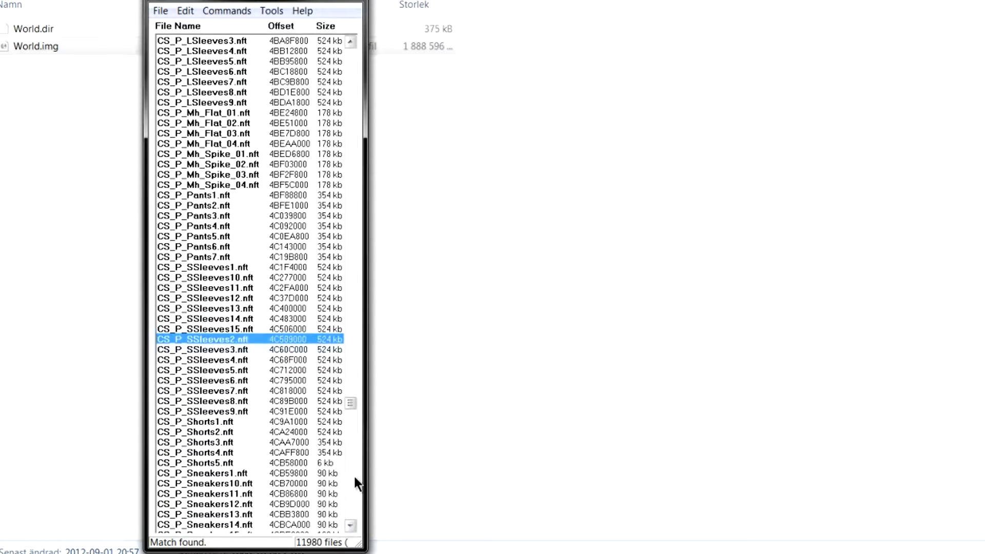
{"action": "left_click", "coordinate": [351, 525]}
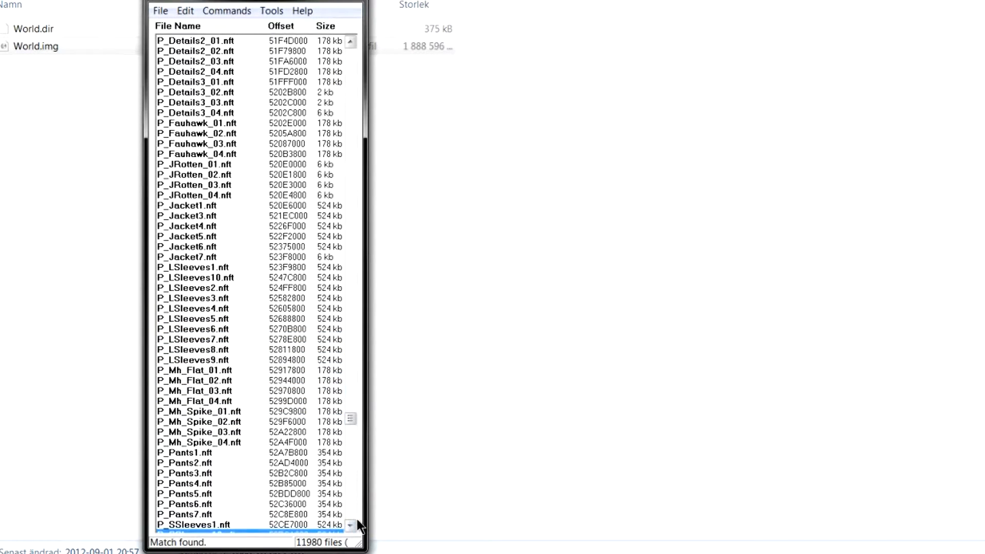
{"action": "left_click", "coordinate": [351, 525]}
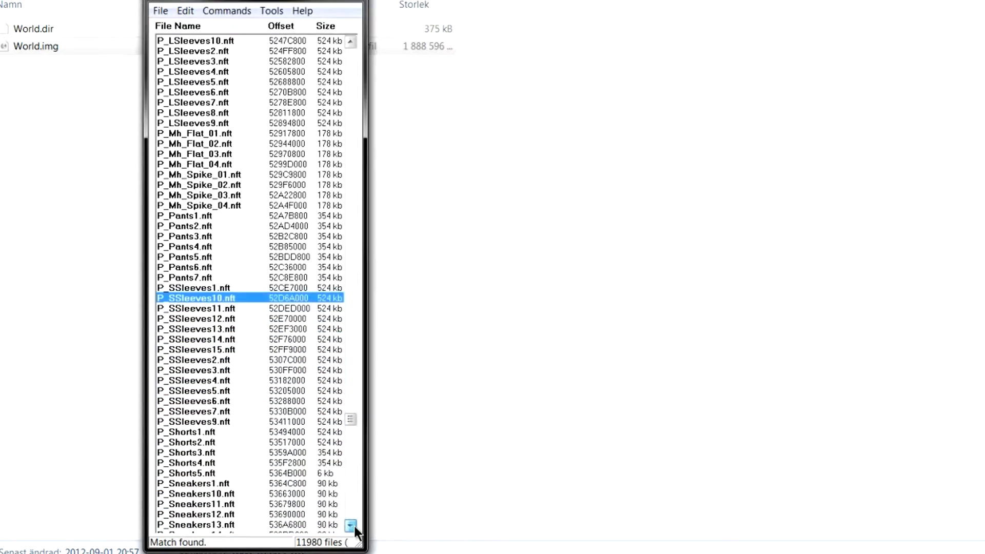
Step: Extract P_SSleeves9.nft to the Modding\New folder and select it for opening in NifSkope
{"action": "left_click", "coordinate": [195, 390]}
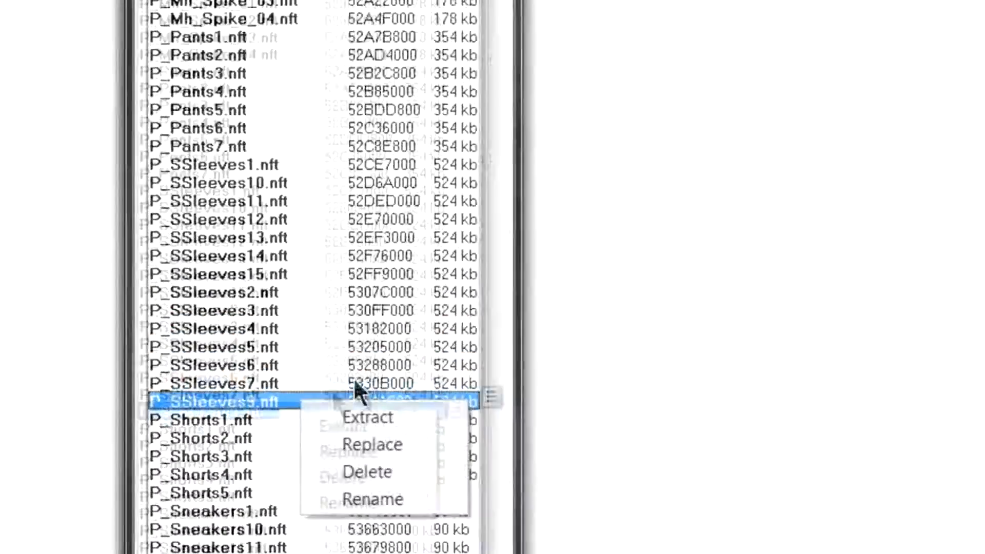
{"action": "left_click", "coordinate": [369, 418]}
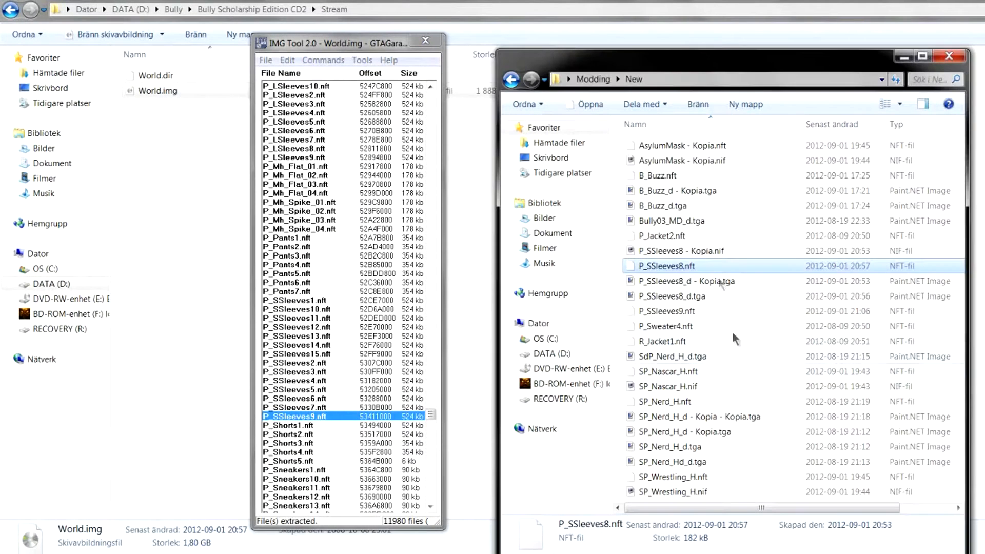
{"action": "left_click", "coordinate": [667, 309]}
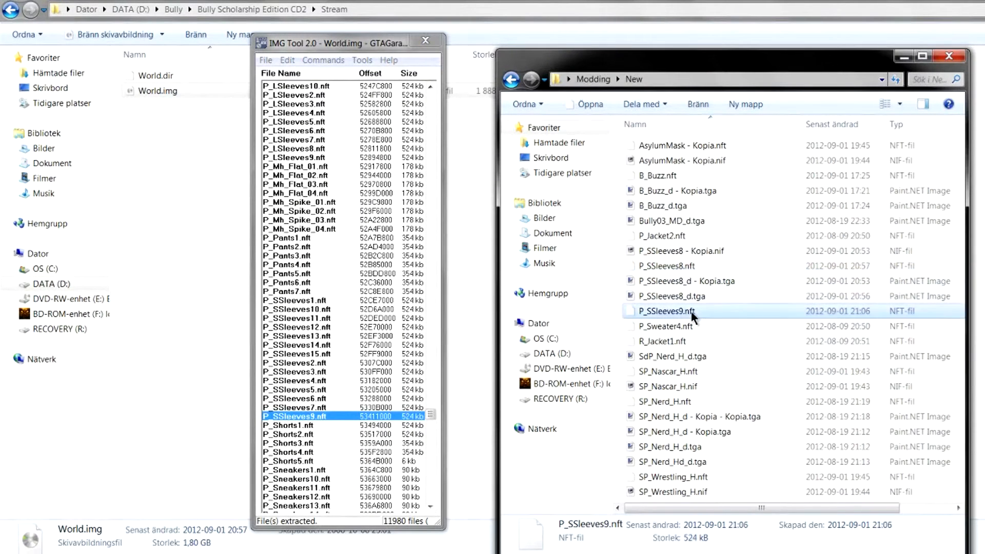
{"action": "left_click", "coordinate": [665, 311]}
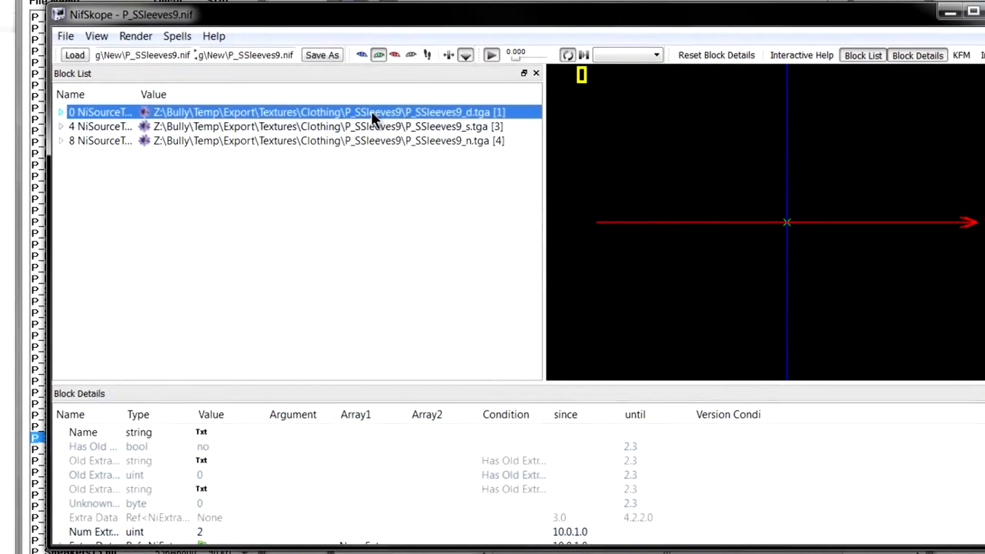
Step: Point the diffuse texture to the local P_SSleeves9_d.tga and open that tga in Paint.NET
{"action": "right_click", "coordinate": [374, 112]}
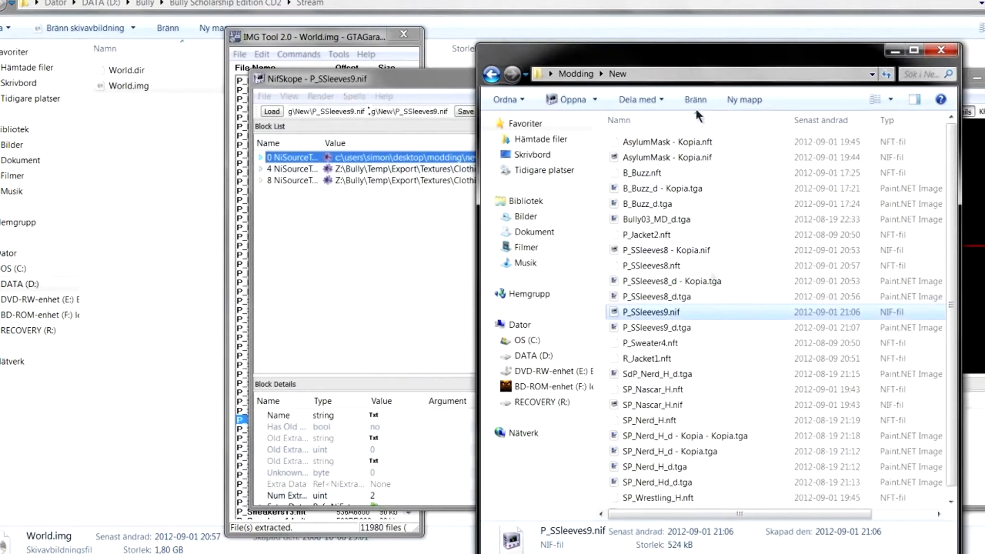
{"action": "left_click", "coordinate": [671, 327]}
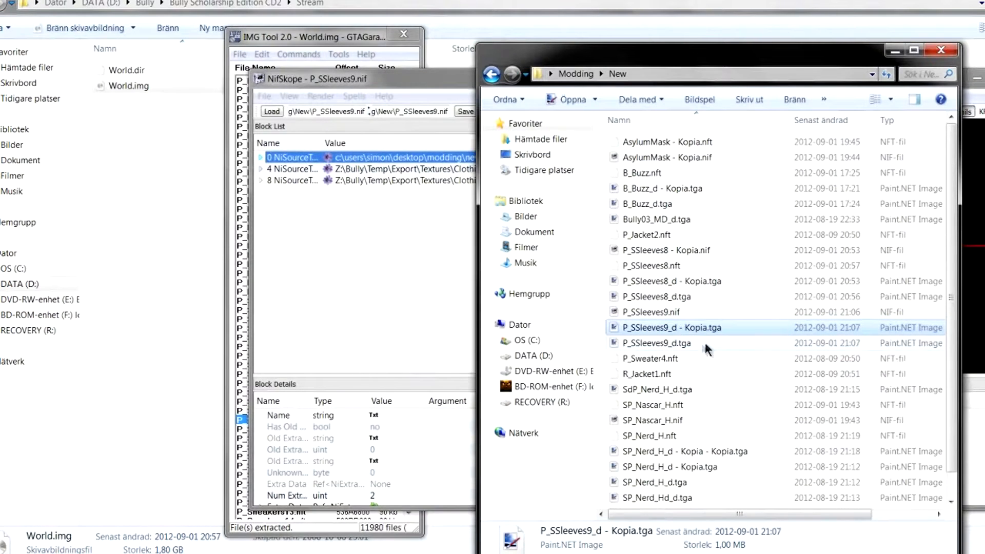
{"action": "double_click", "coordinate": [671, 327]}
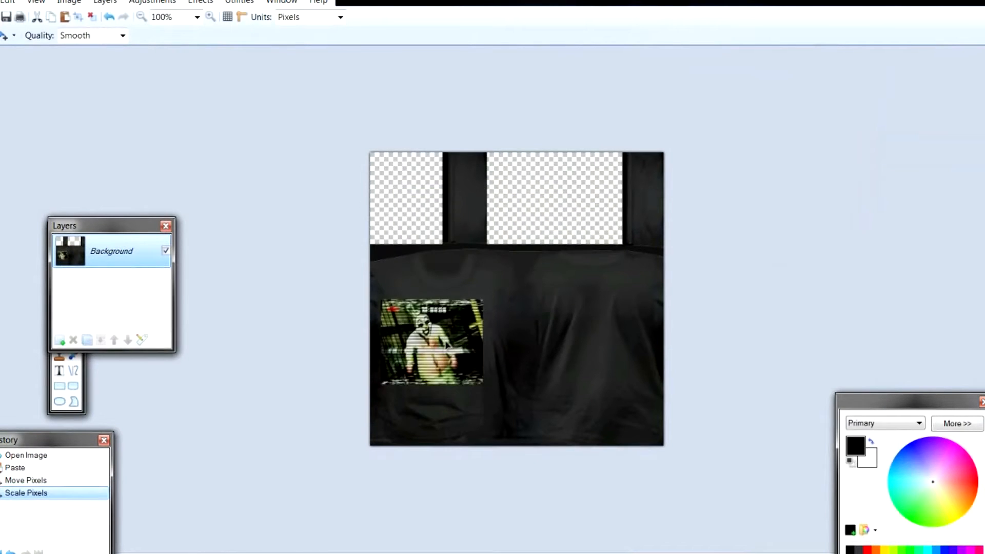
Step: Position and size the pasted picture on the shirt's left chest
{"action": "left_click_drag", "start_coordinate": [430, 343], "coordinate": [426, 320]}
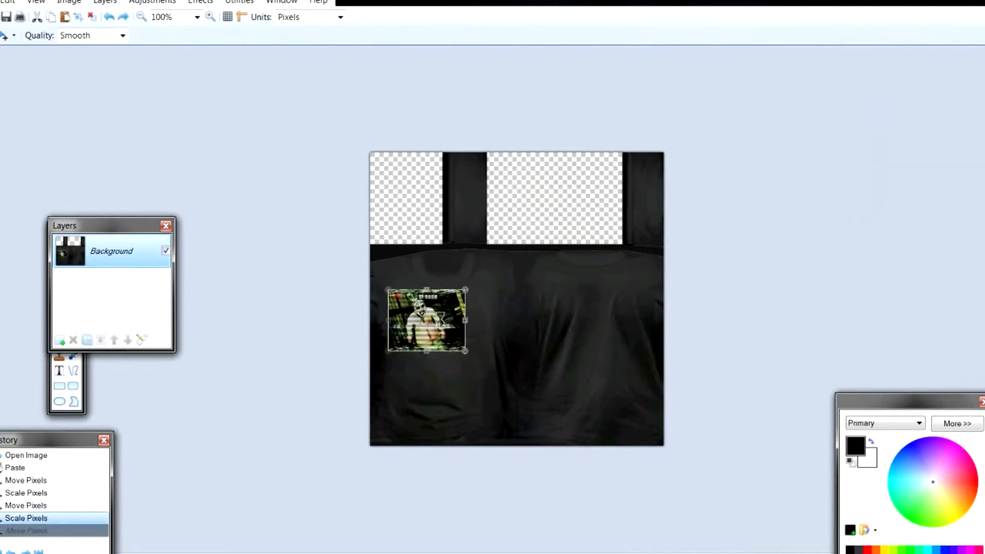
{"action": "left_click_drag", "start_coordinate": [426, 320], "coordinate": [440, 337]}
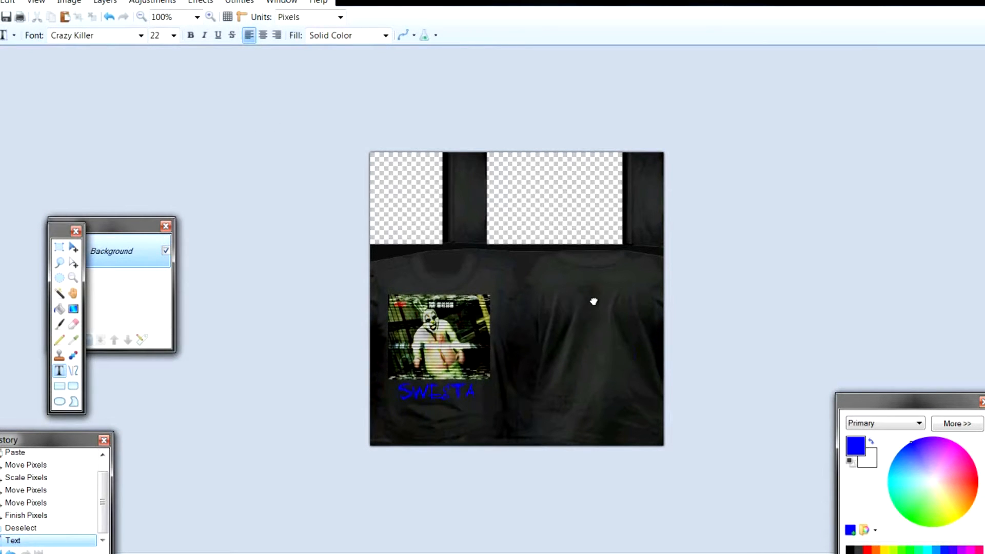
Step: Save the texture over P_SSleeves9_d.tga, accepting the TGA settings
{"action": "left_click", "coordinate": [21, 21]}
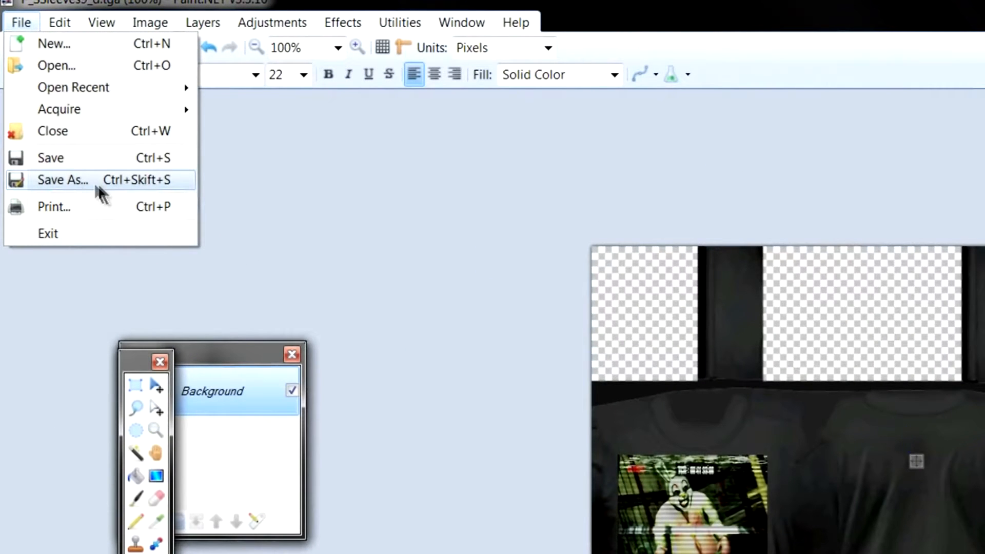
{"action": "mouse_move", "coordinate": [125, 189]}
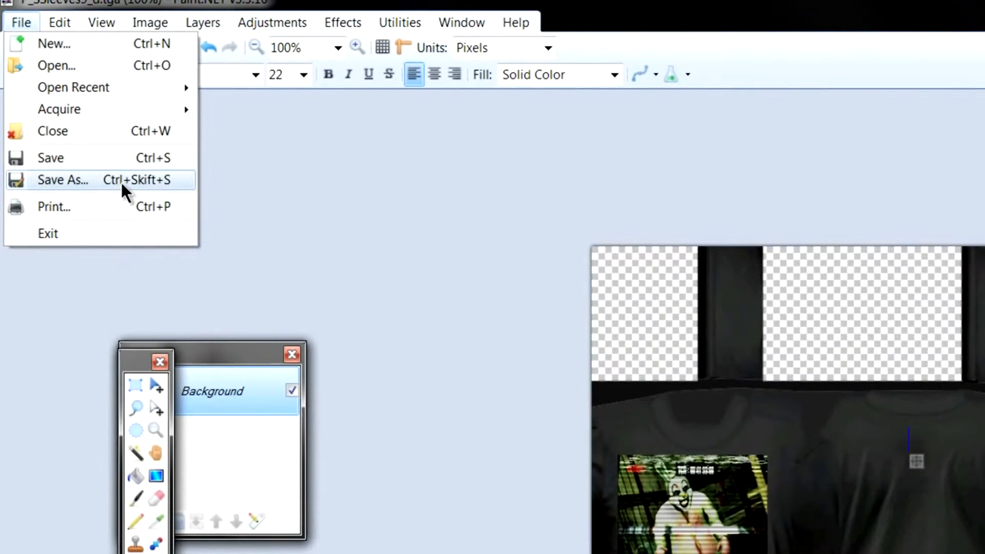
{"action": "left_click", "coordinate": [62, 180]}
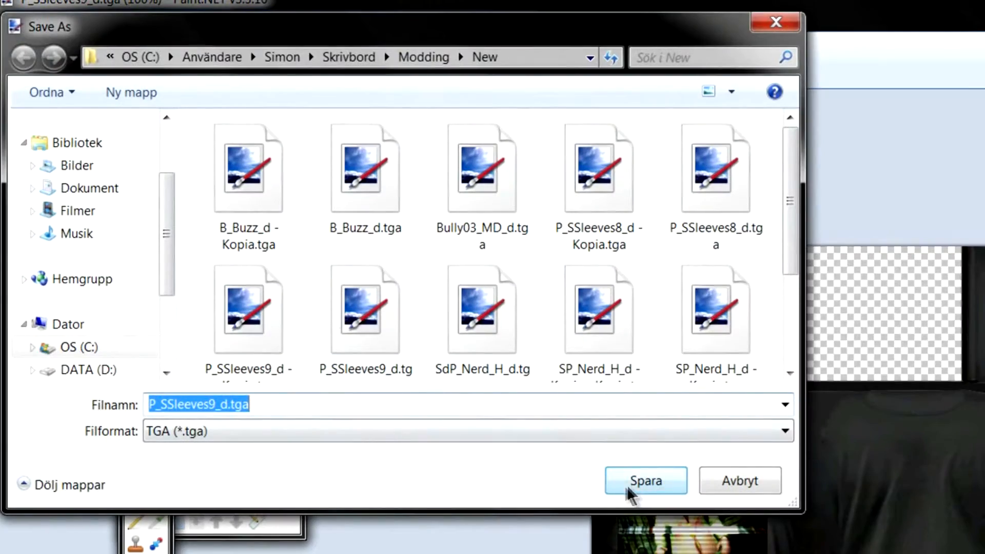
{"action": "left_click", "coordinate": [646, 481]}
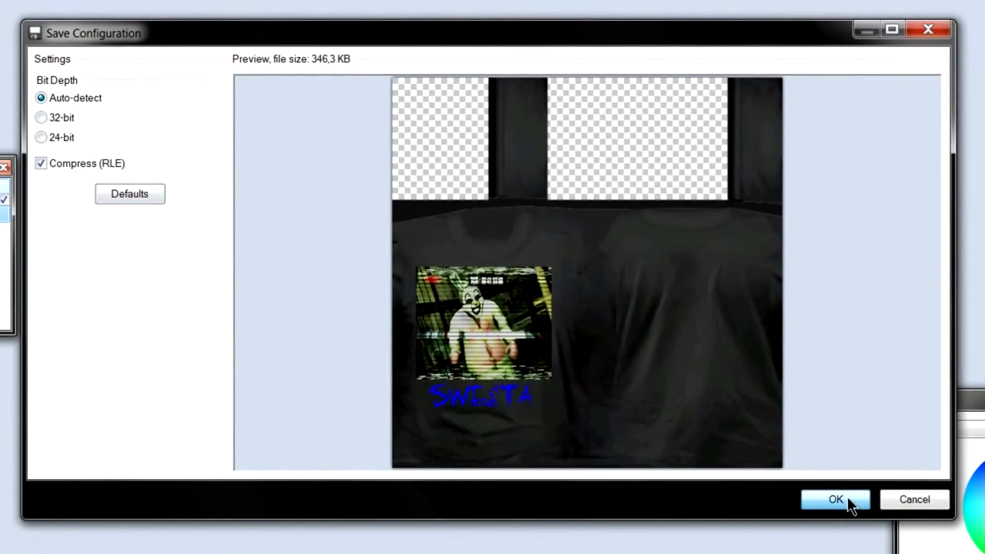
{"action": "left_click", "coordinate": [835, 500]}
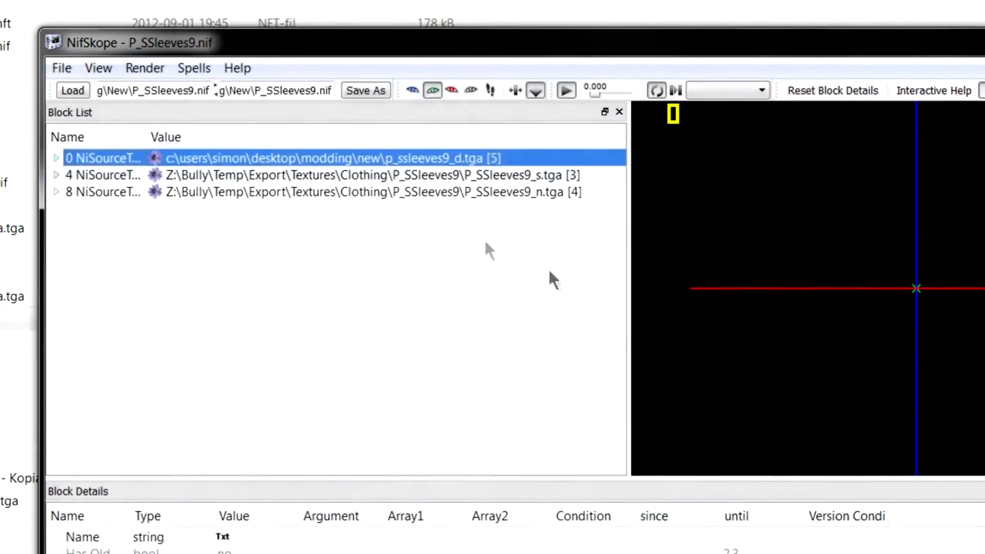
Step: Save the model as P_SSleeves9.nif and reopen it in NifSkope
{"action": "left_click", "coordinate": [61, 68]}
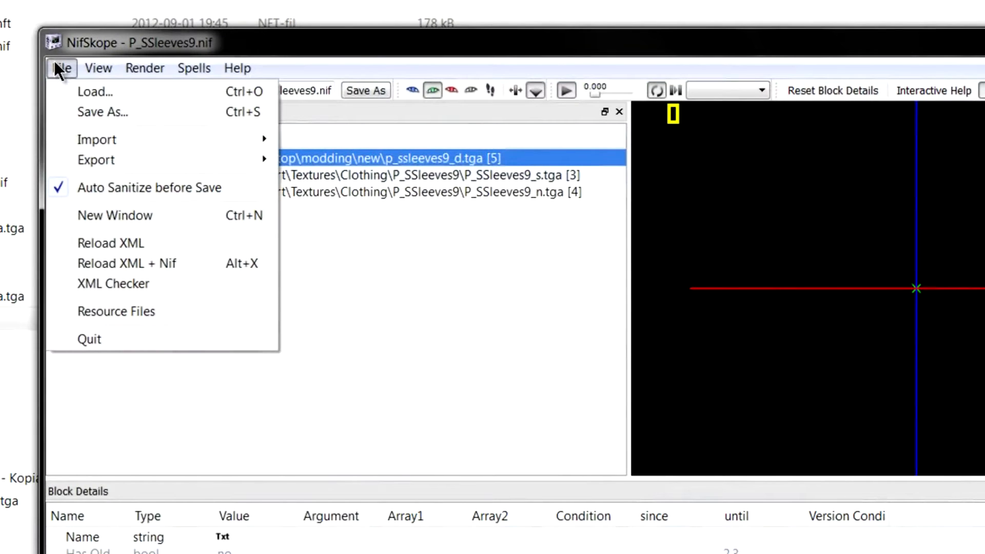
{"action": "left_click", "coordinate": [101, 111]}
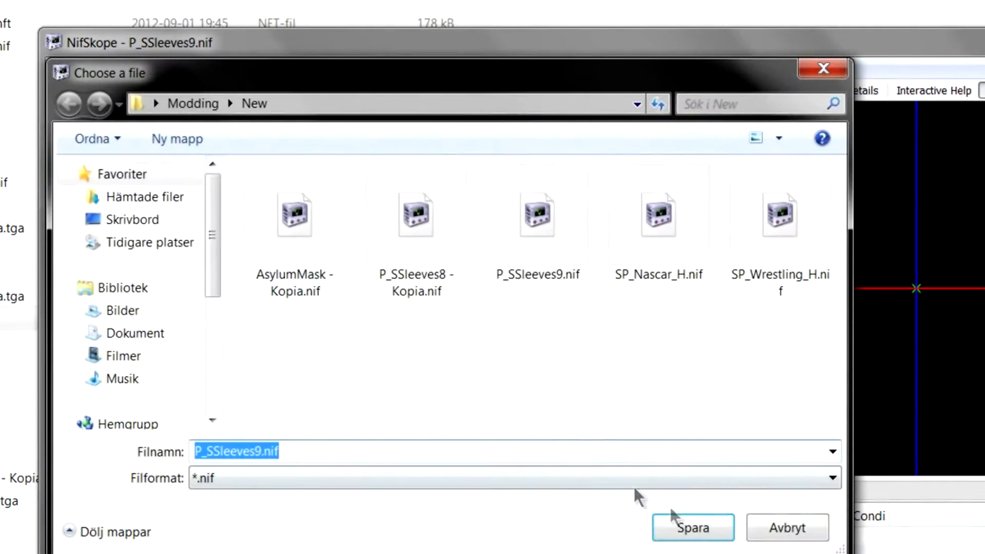
{"action": "left_click", "coordinate": [692, 528]}
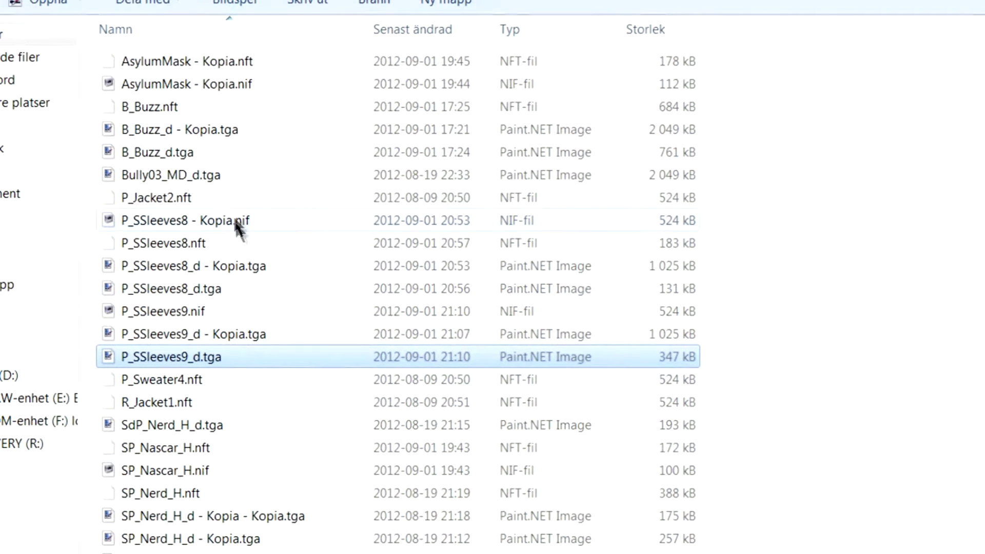
{"action": "left_click", "coordinate": [162, 311]}
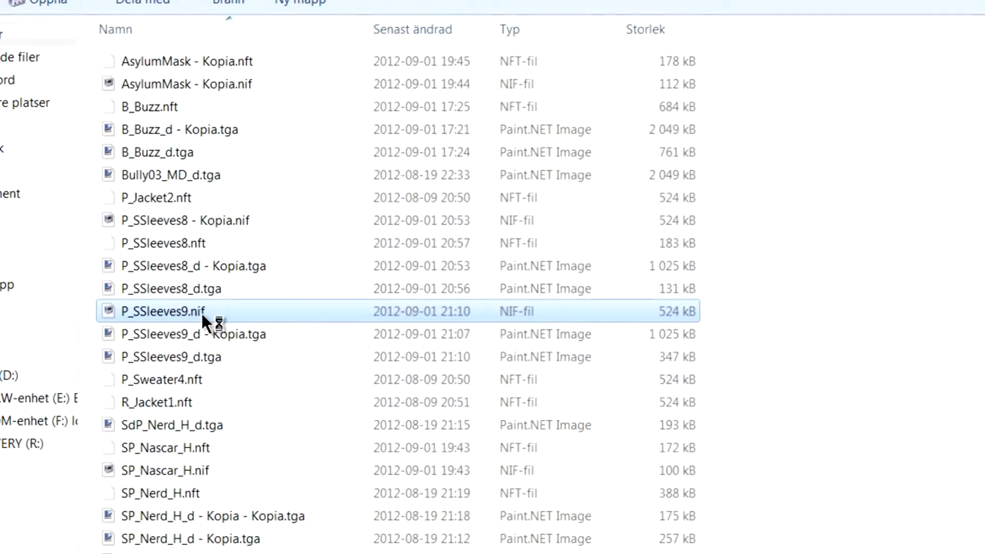
{"action": "double_click", "coordinate": [162, 311]}
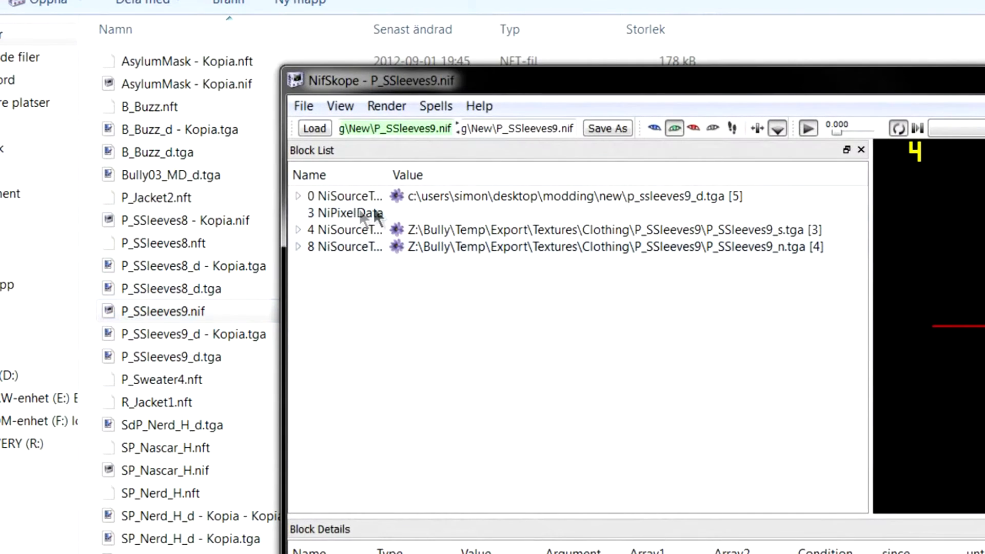
Step: Remove the embedded NiPixelData block and overwrite the existing P_SSleeves9.nif
{"action": "left_click", "coordinate": [345, 213]}
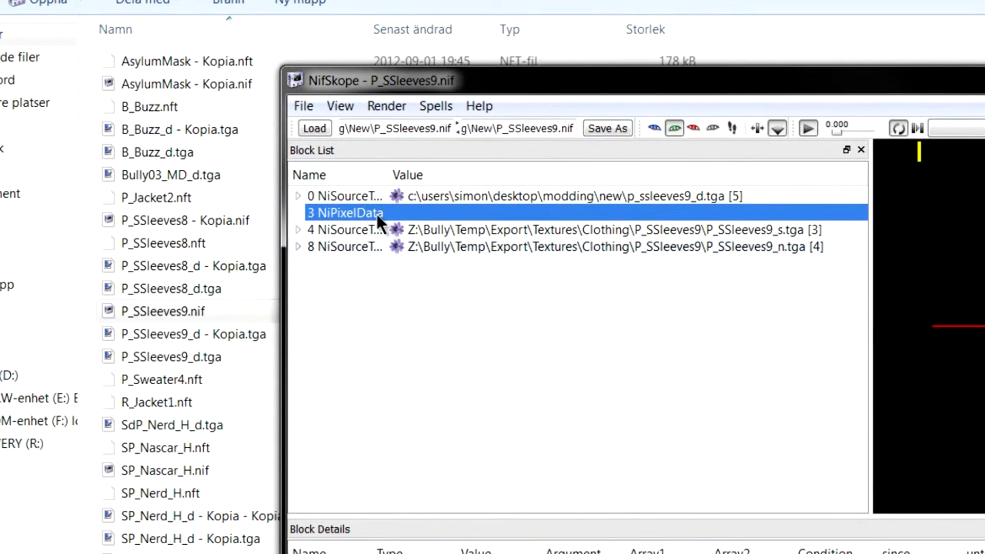
{"action": "right_click", "coordinate": [345, 213]}
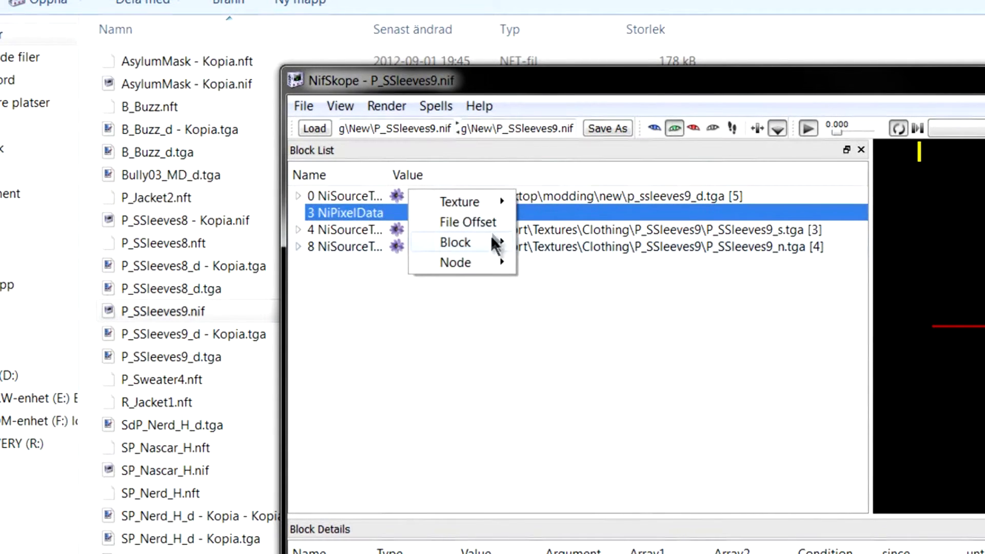
{"action": "left_click", "coordinate": [297, 195]}
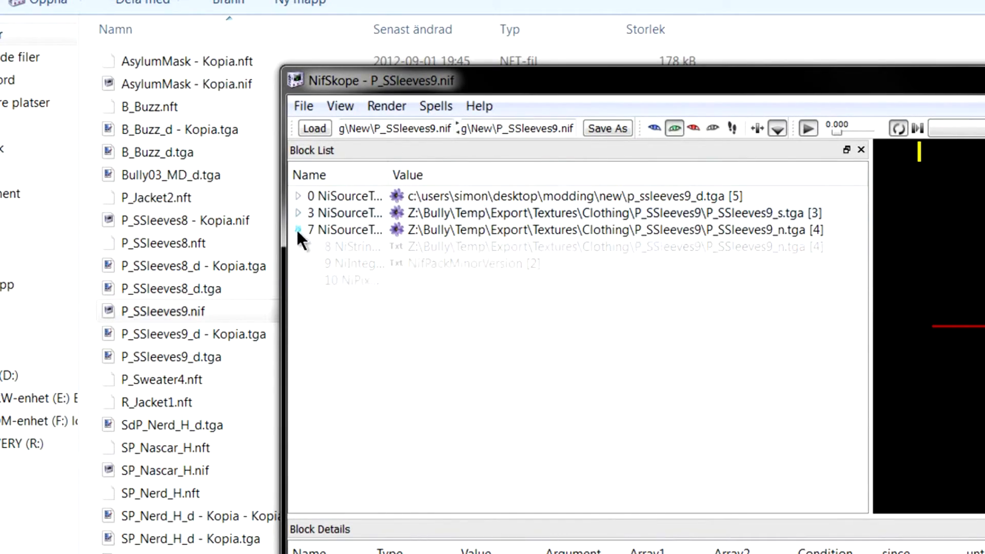
{"action": "left_click", "coordinate": [303, 106]}
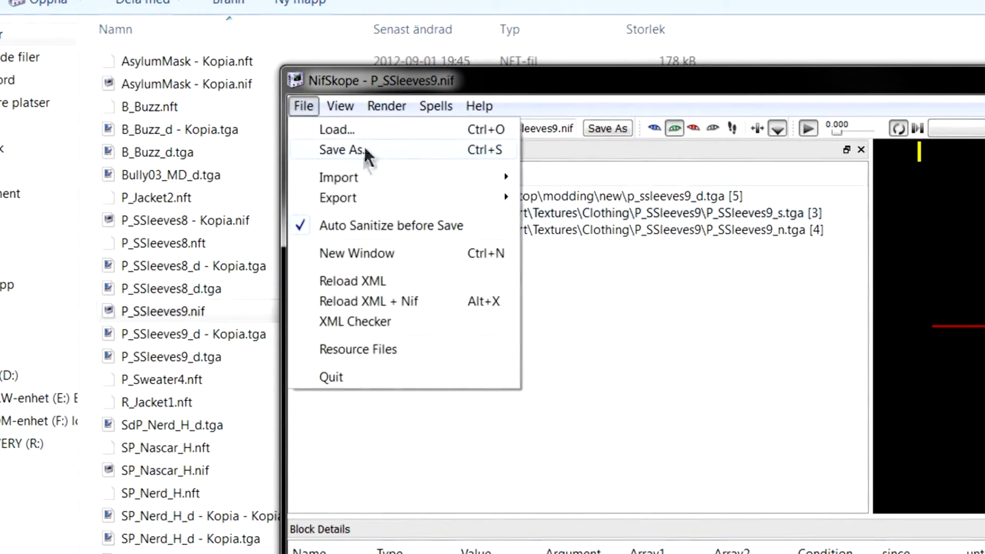
{"action": "left_click", "coordinate": [340, 150]}
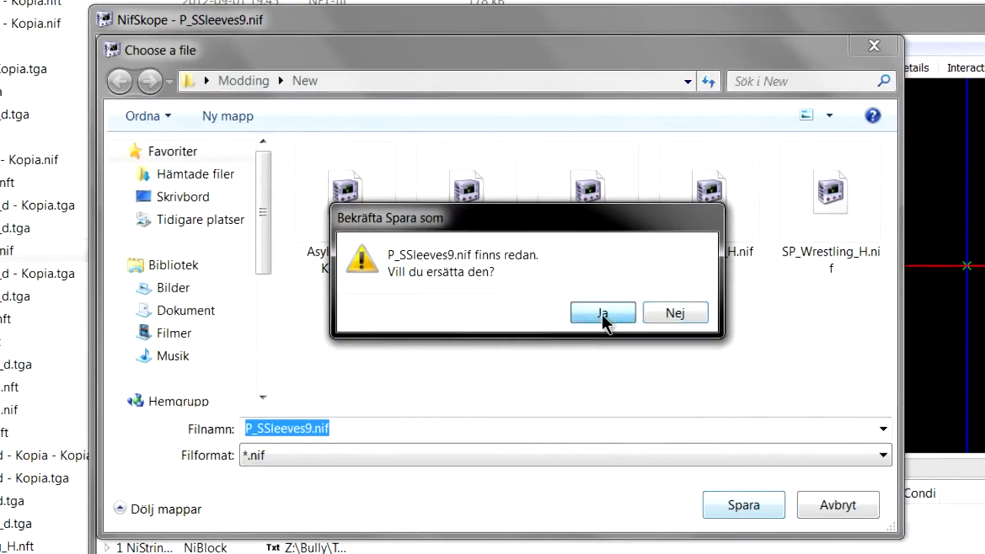
{"action": "left_click", "coordinate": [602, 313]}
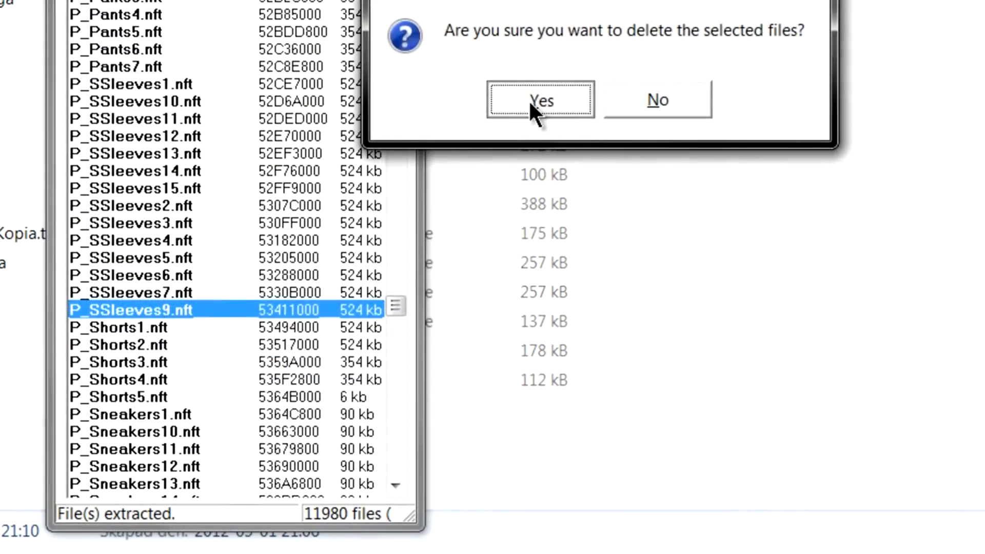
Step: Delete the old P_SSleeves9.nft, add the new P_SSleeves9 files to World.img, and close the archive
{"action": "left_click", "coordinate": [539, 100]}
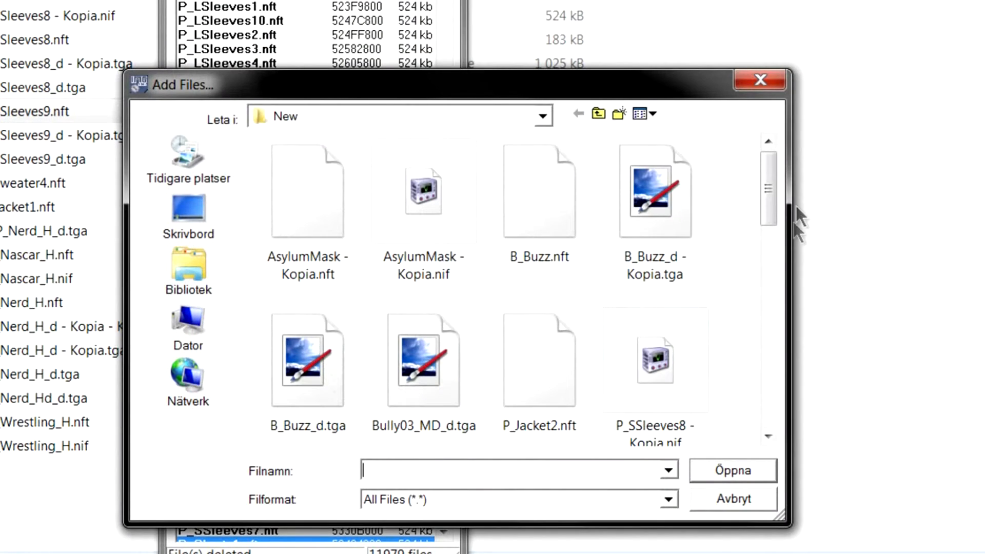
{"action": "type", "text": "P"}
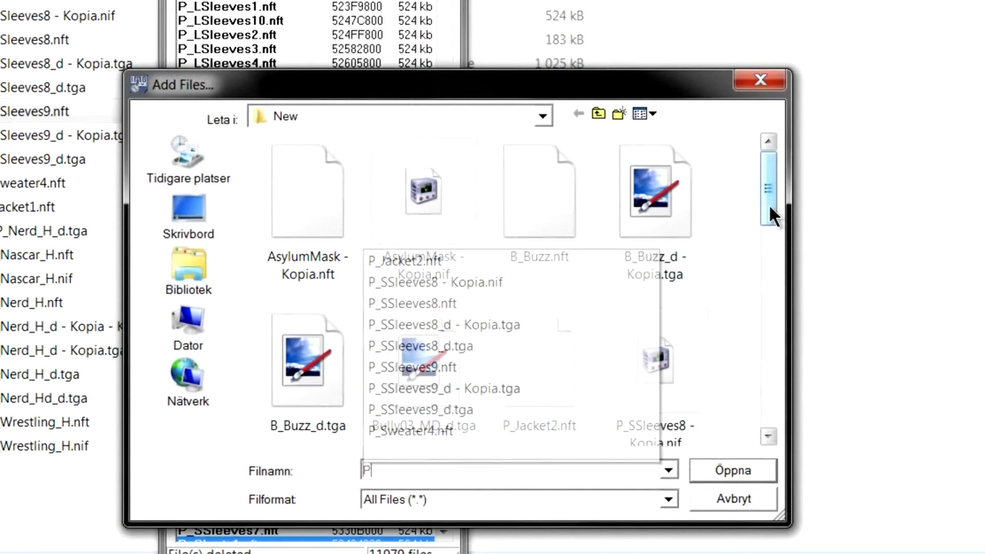
{"action": "type", "text": "_S"}
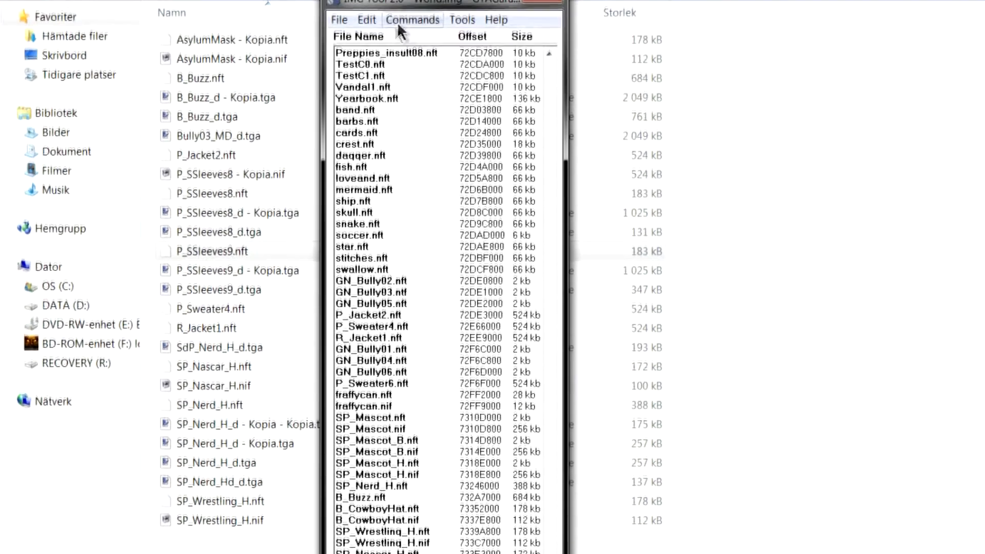
{"action": "left_click", "coordinate": [340, 21]}
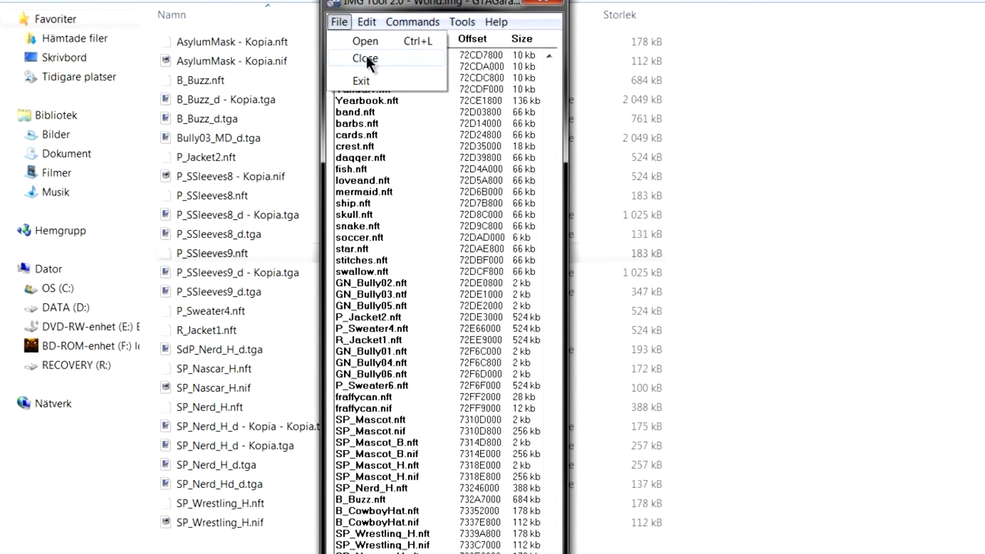
{"action": "left_click", "coordinate": [364, 58]}
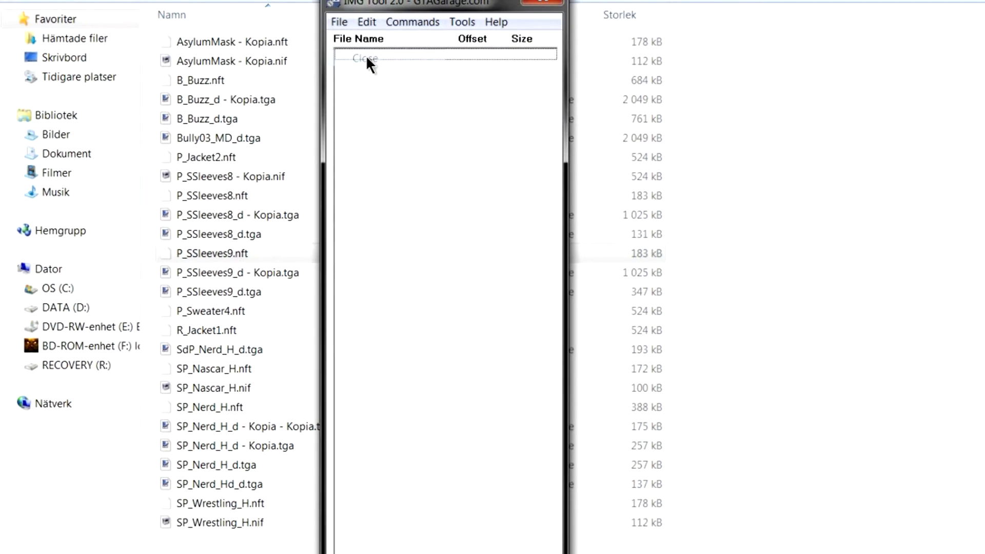